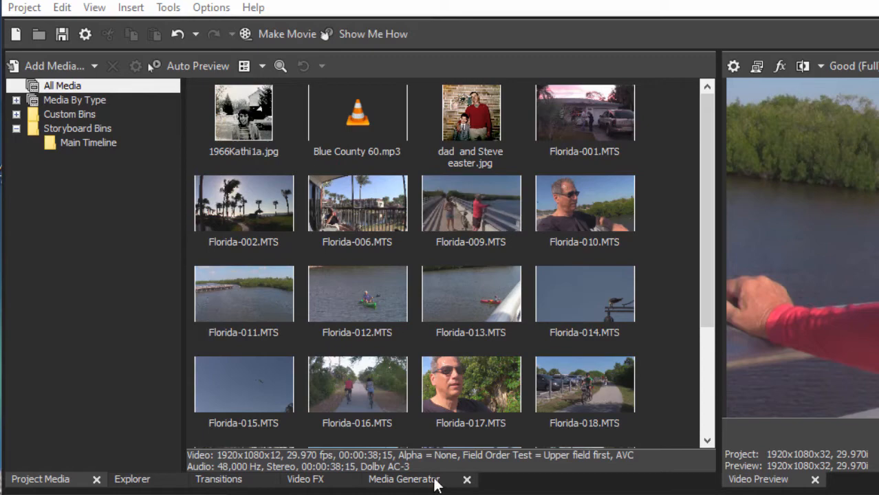
{"action": "mouse_move", "coordinate": [410, 485]}
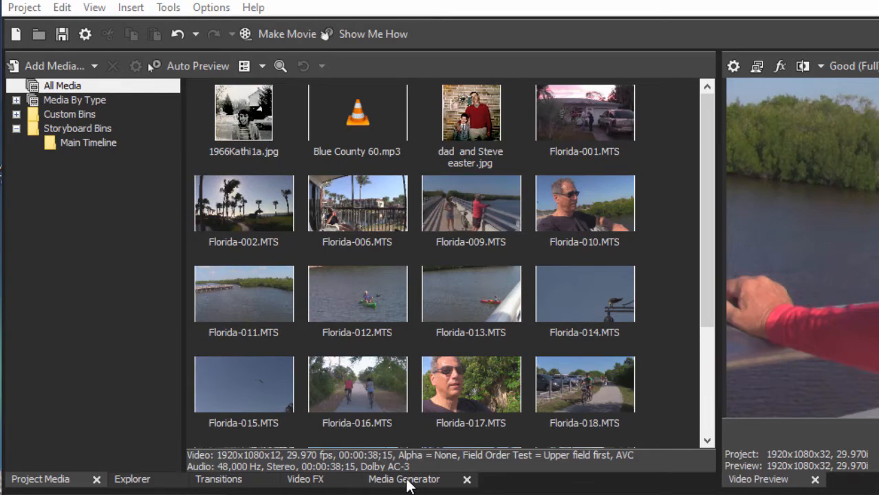
Browse the Media Generators plug-ins, viewing the Test Pattern and Color Bars presets
{"action": "left_click", "coordinate": [404, 480]}
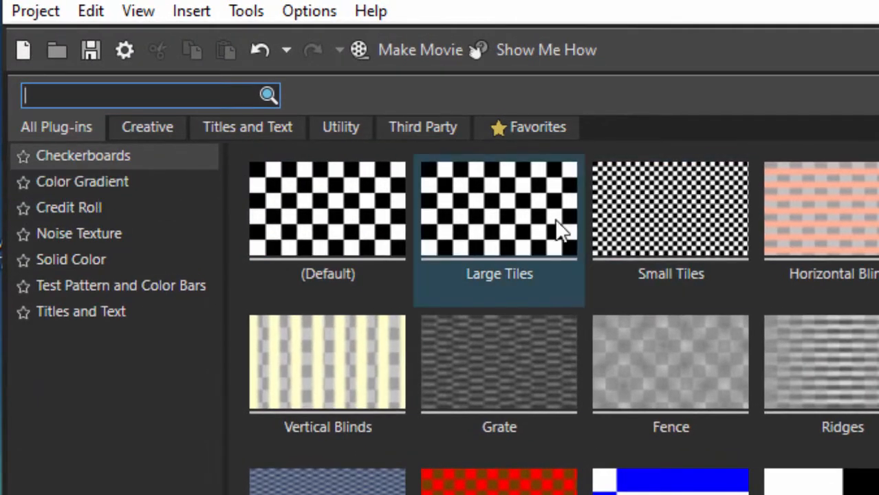
{"action": "mouse_move", "coordinate": [516, 238]}
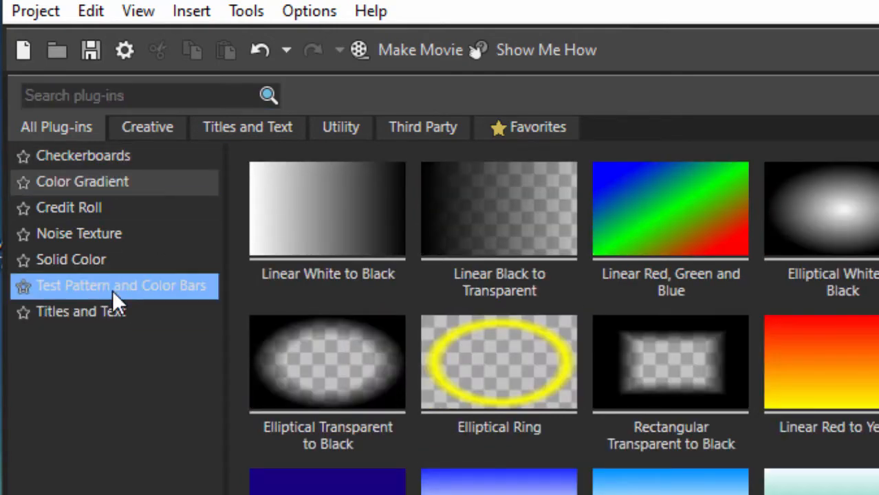
{"action": "left_click", "coordinate": [122, 285]}
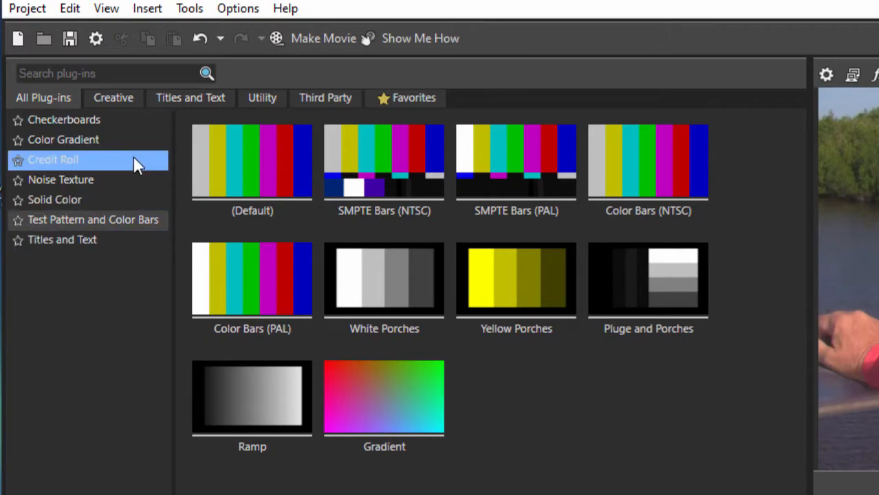
{"action": "left_click", "coordinate": [62, 239]}
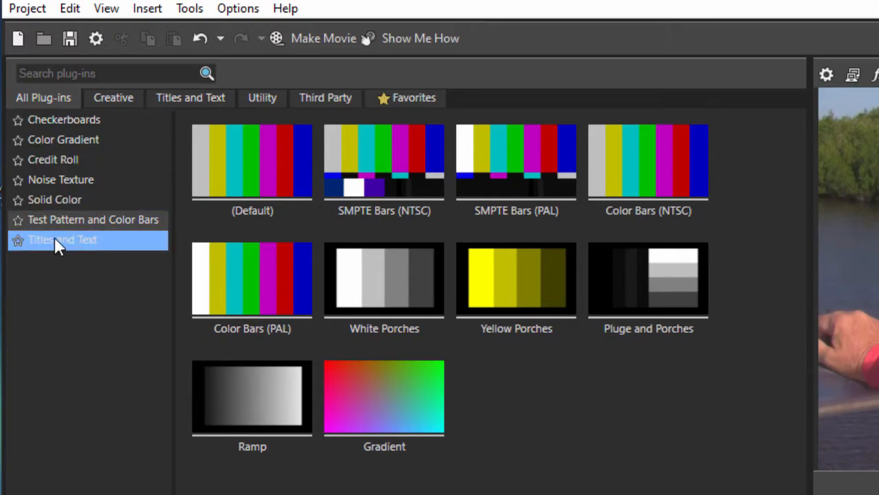
Show the Titles and Text presets and scroll through the numbered title styles
{"action": "left_click", "coordinate": [62, 239]}
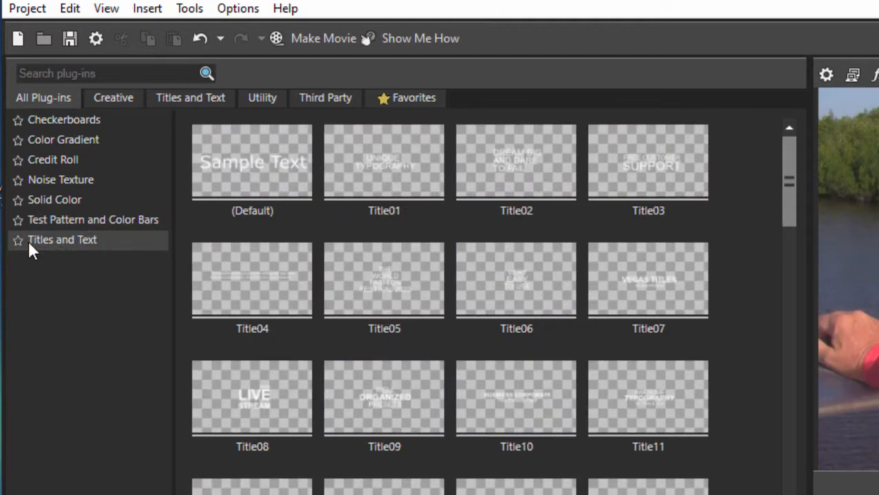
{"action": "left_click", "coordinate": [252, 162]}
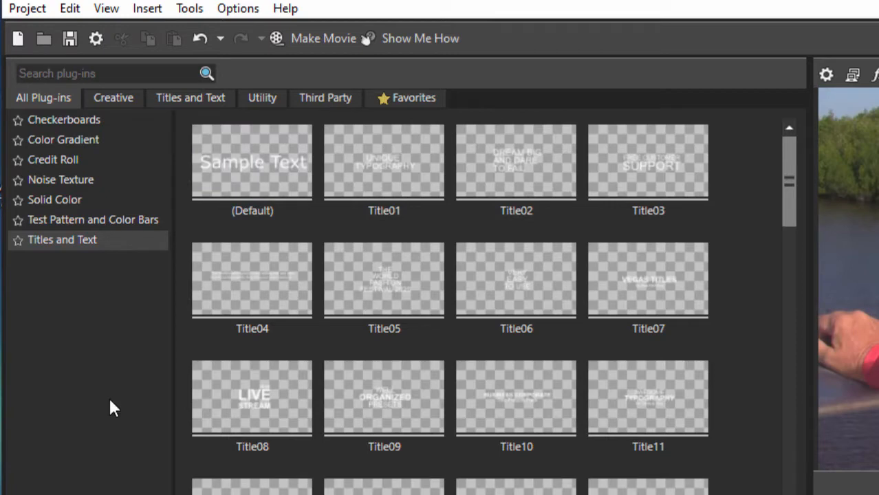
{"action": "left_click", "coordinate": [252, 172]}
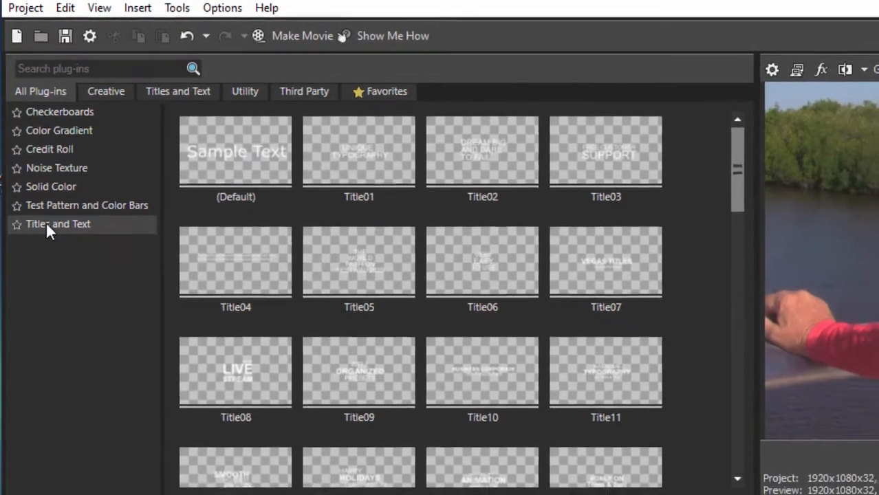
{"action": "scroll", "scroll_direction": "down", "scroll_amount": 3}
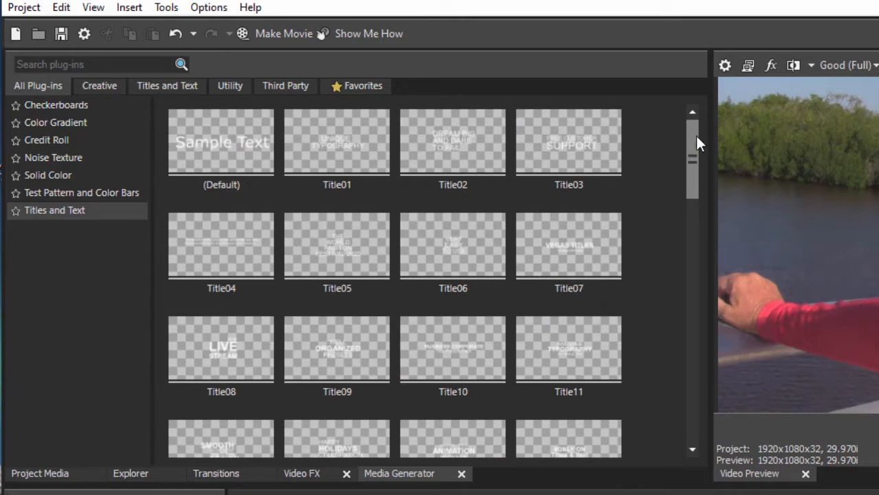
{"action": "left_click", "coordinate": [337, 141]}
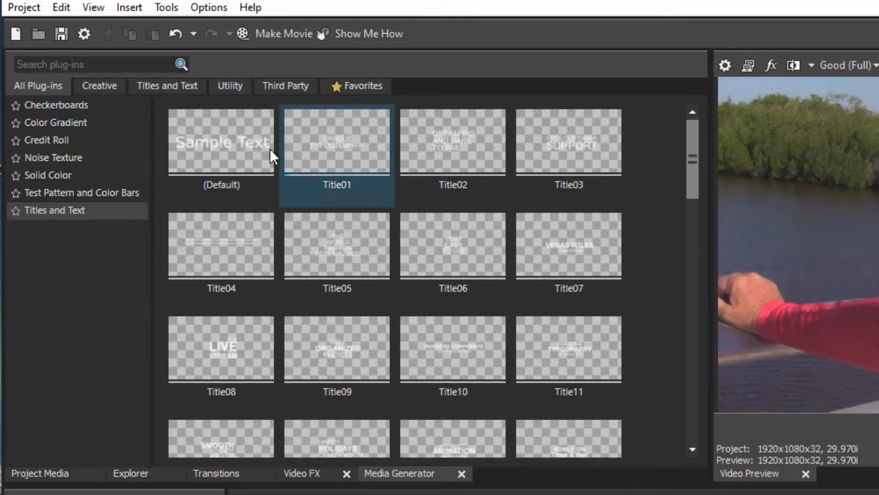
Preview the default sample text title, then scroll to the Double Flash Glow animation
{"action": "left_click", "coordinate": [221, 142]}
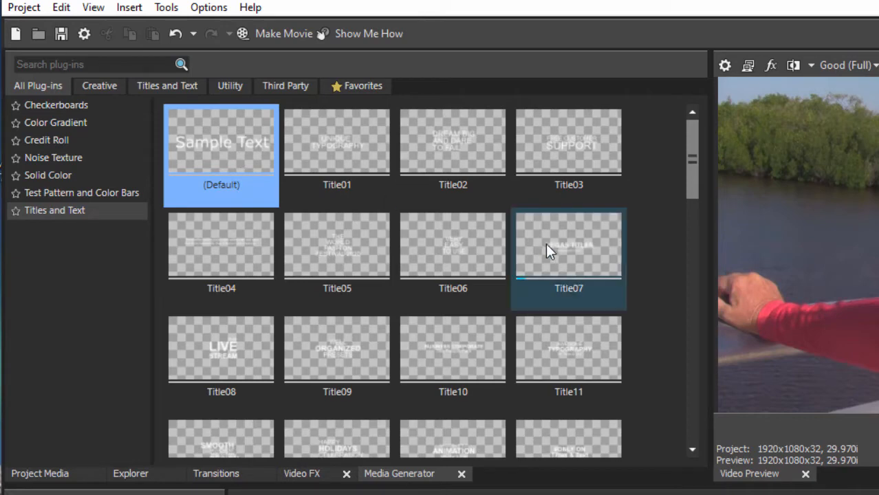
{"action": "left_click", "coordinate": [568, 347]}
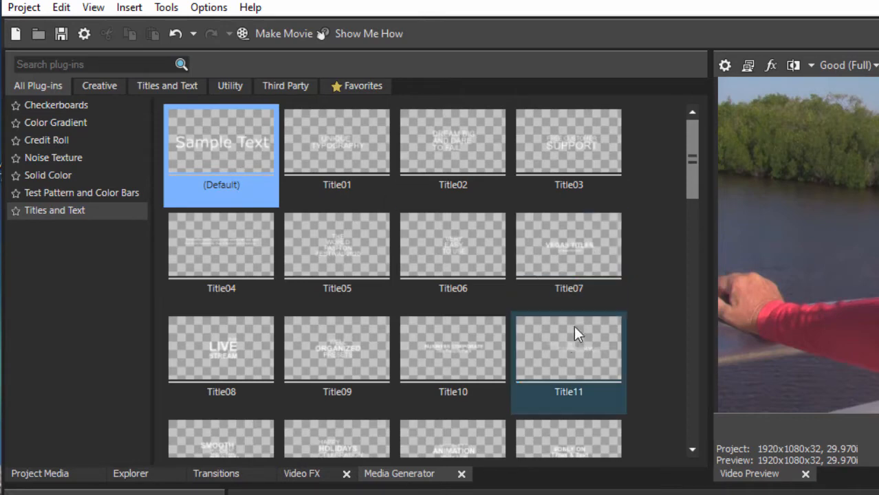
{"action": "scroll", "scroll_direction": "down", "scroll_amount": 3}
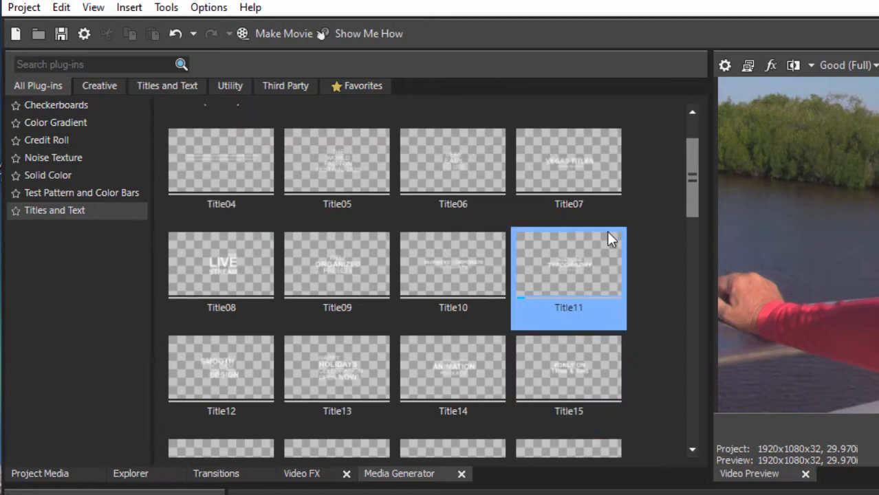
{"action": "scroll", "scroll_direction": "down", "scroll_amount": 3}
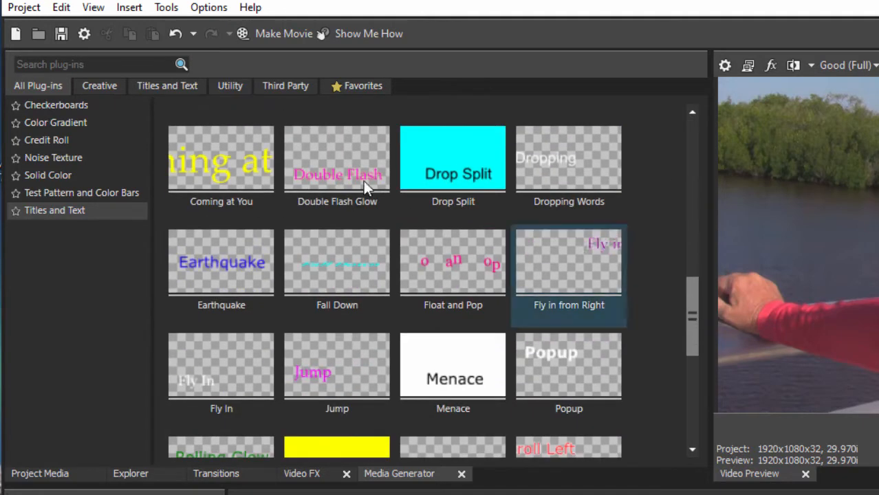
{"action": "left_click", "coordinate": [221, 160]}
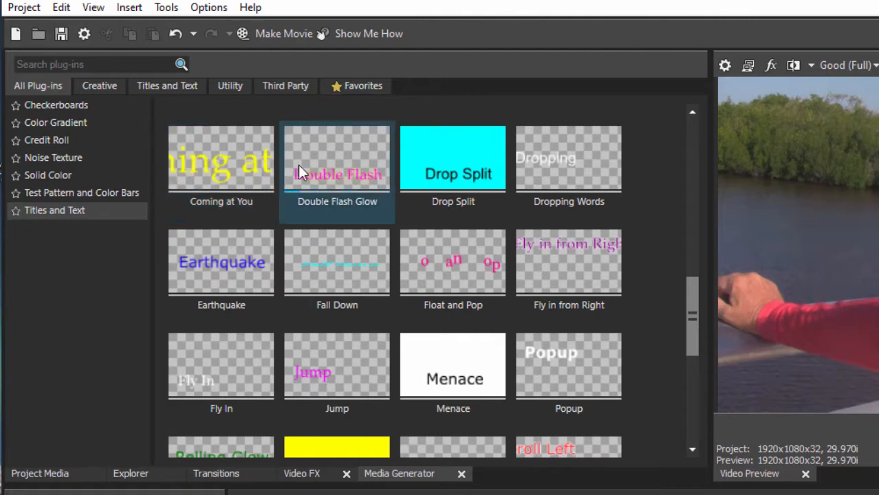
{"action": "mouse_move", "coordinate": [344, 174]}
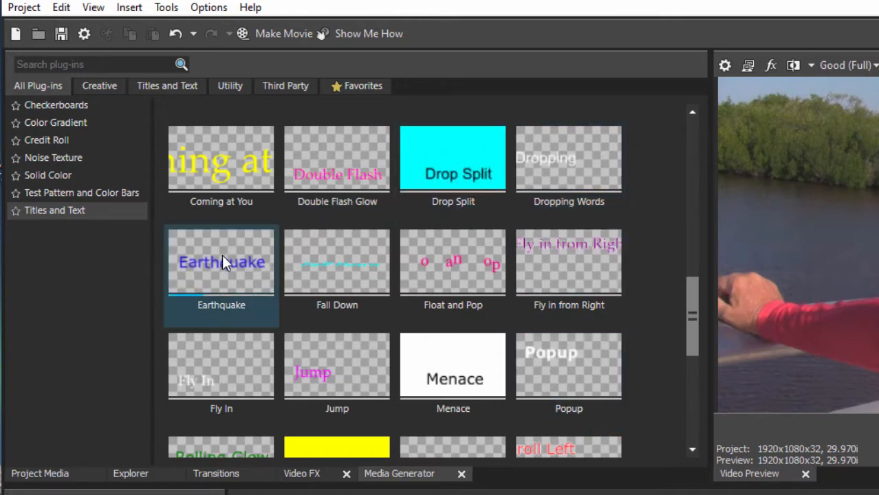
{"action": "mouse_move", "coordinate": [212, 256]}
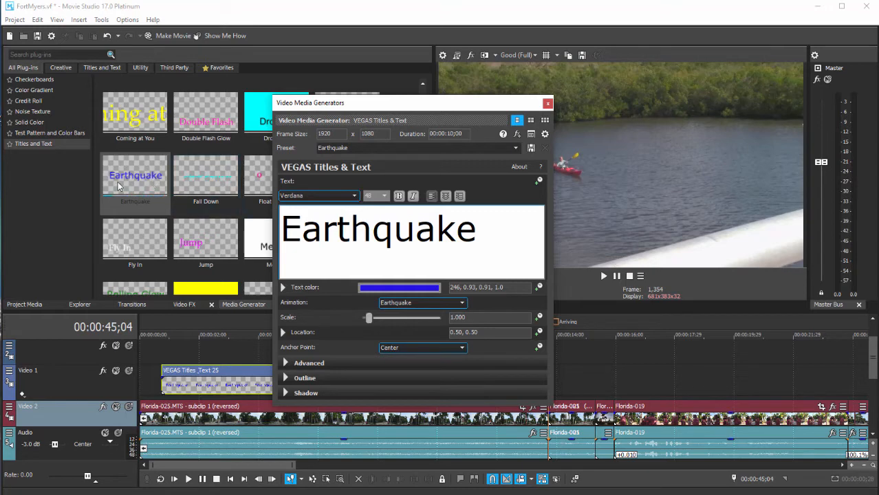
Make the Earthquake title read 'On the Beach' in teal, positioned near frame centre
{"action": "left_click", "coordinate": [135, 175]}
{"action": "type", "text": "On the B"}
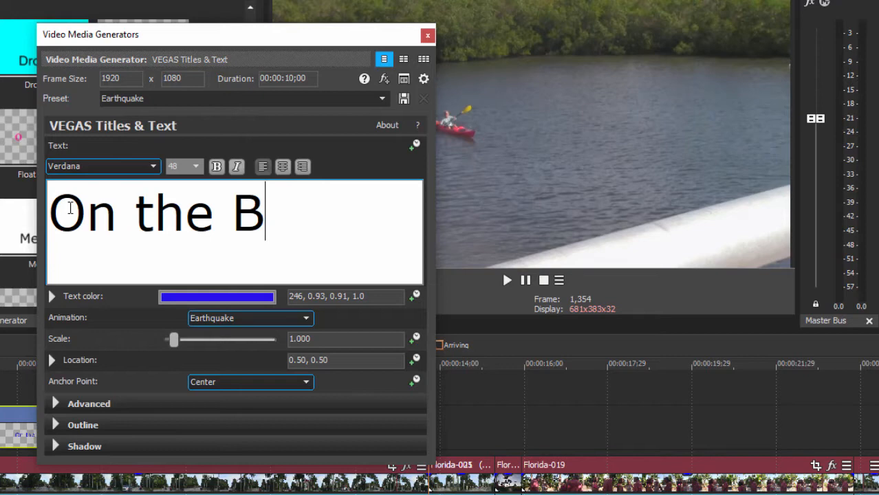
{"action": "type", "text": "each"}
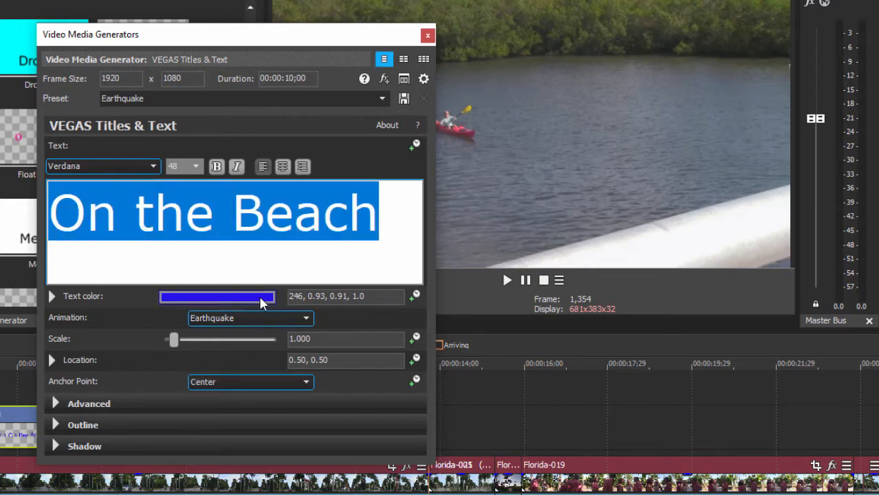
{"action": "left_click", "coordinate": [218, 297]}
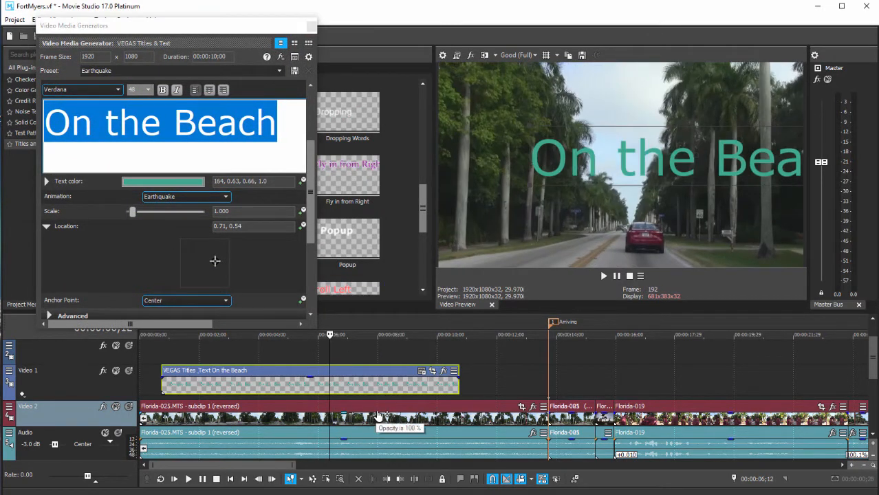
{"action": "mouse_move", "coordinate": [224, 270]}
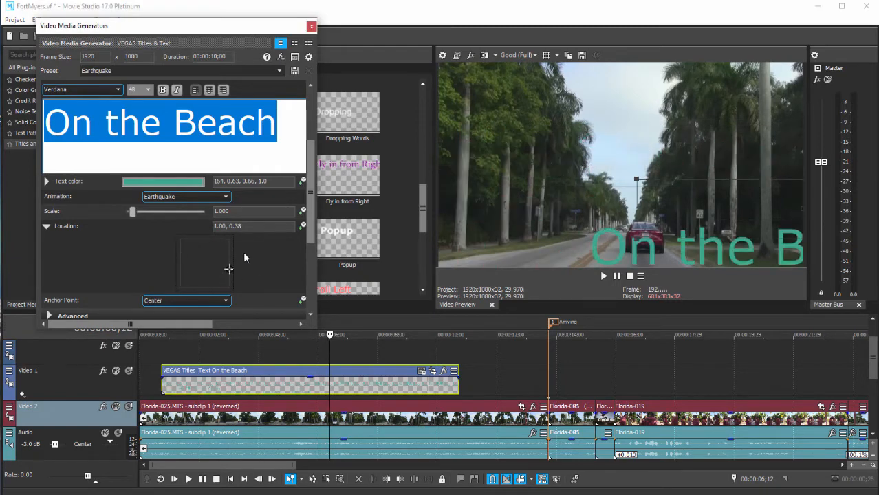
{"action": "left_click_drag", "start_coordinate": [229, 269], "coordinate": [206, 267]}
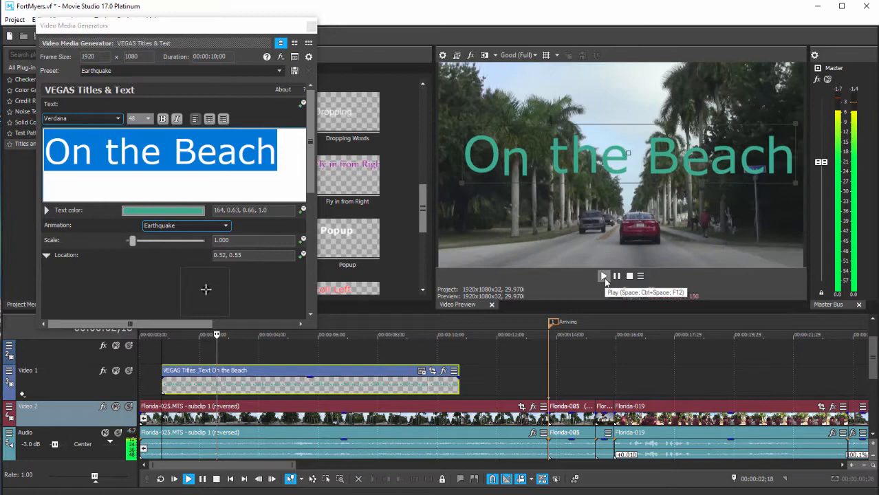
{"action": "left_click", "coordinate": [603, 276]}
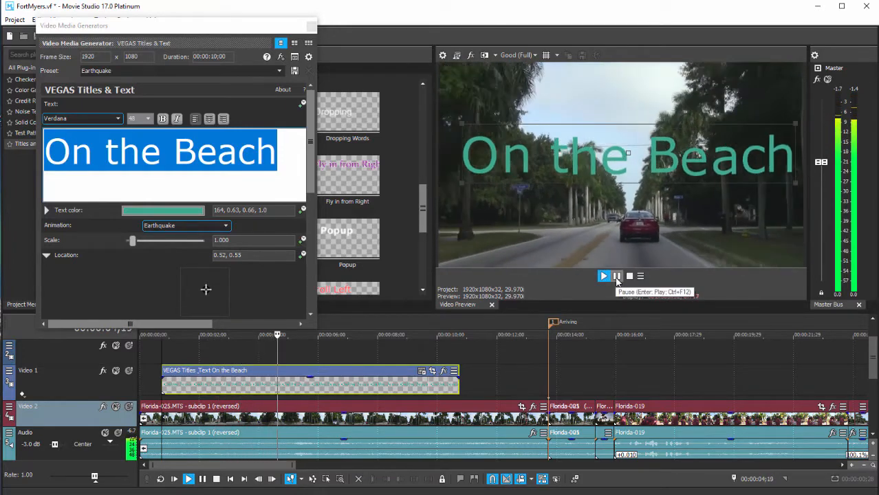
{"action": "left_click", "coordinate": [604, 276]}
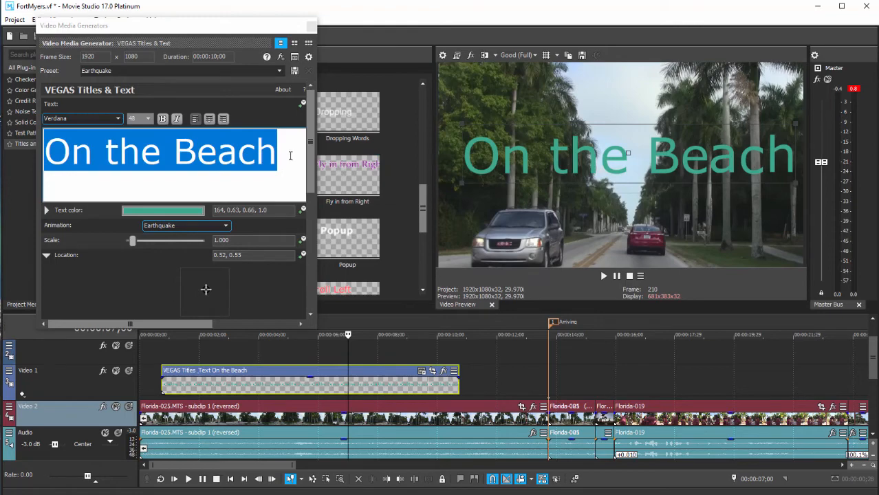
{"action": "mouse_move", "coordinate": [179, 60]}
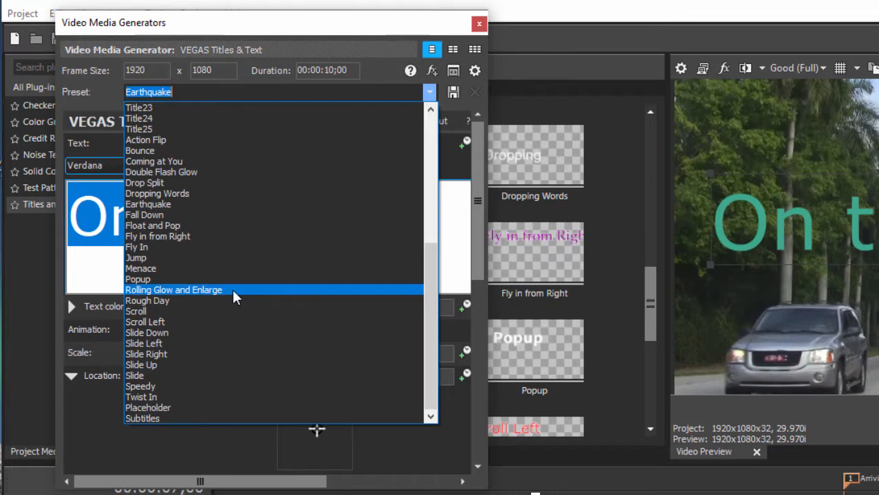
Apply the Rolling Glow and Enlarge preset, play the preview, and close the generator
{"action": "left_click", "coordinate": [173, 289]}
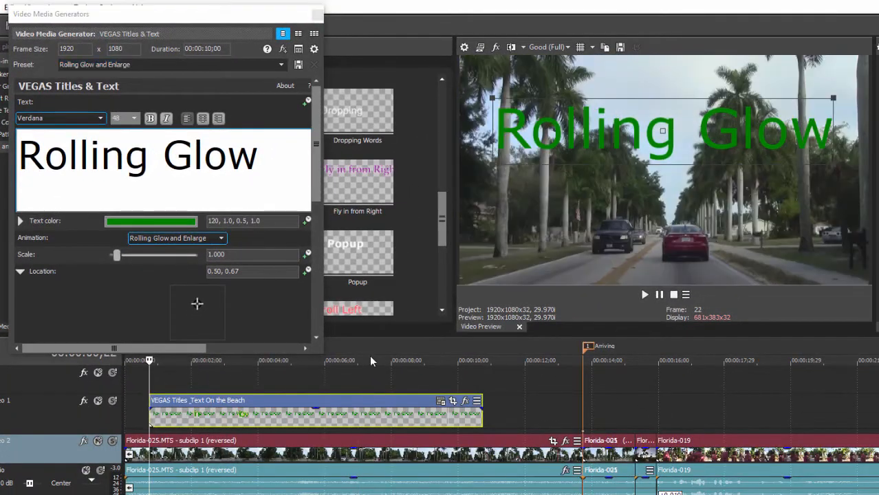
{"action": "left_click", "coordinate": [644, 295]}
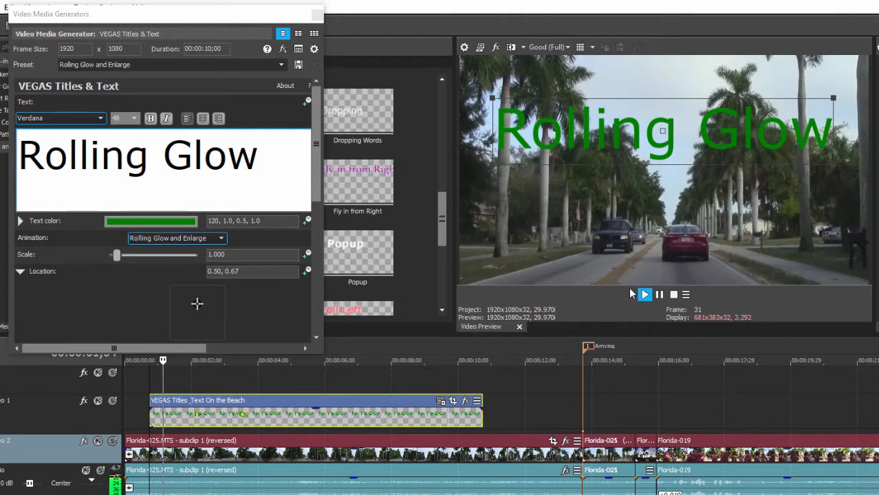
{"action": "left_click", "coordinate": [644, 295]}
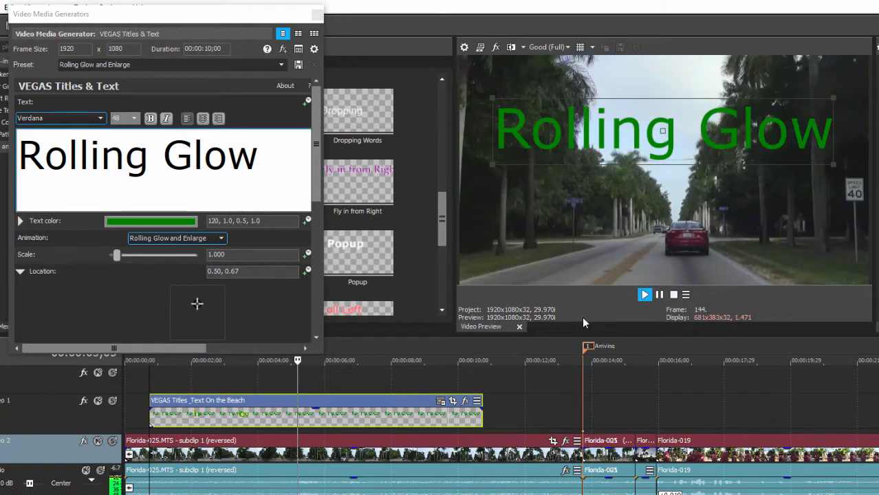
{"action": "left_click", "coordinate": [645, 295]}
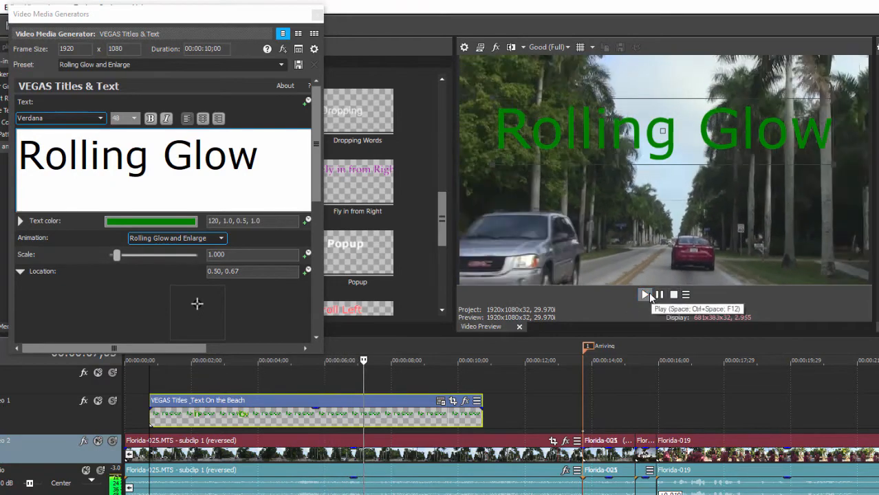
{"action": "left_click", "coordinate": [644, 295]}
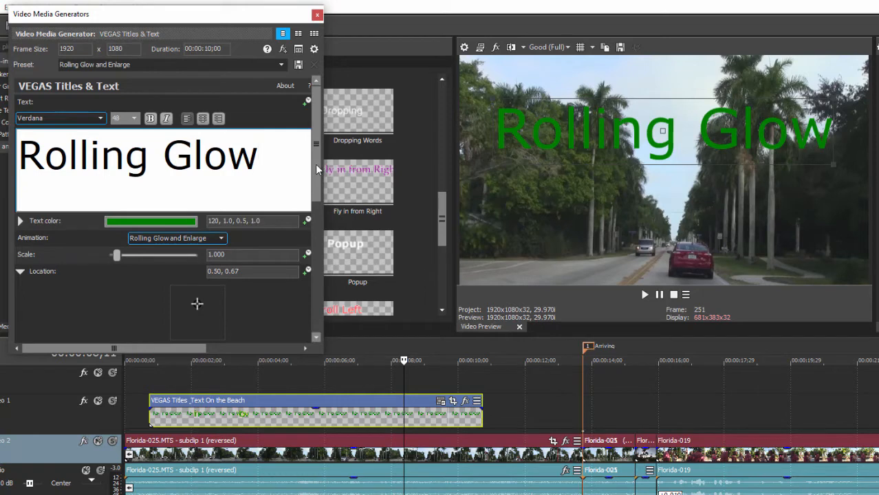
{"action": "scroll", "scroll_direction": "down", "scroll_amount": 3}
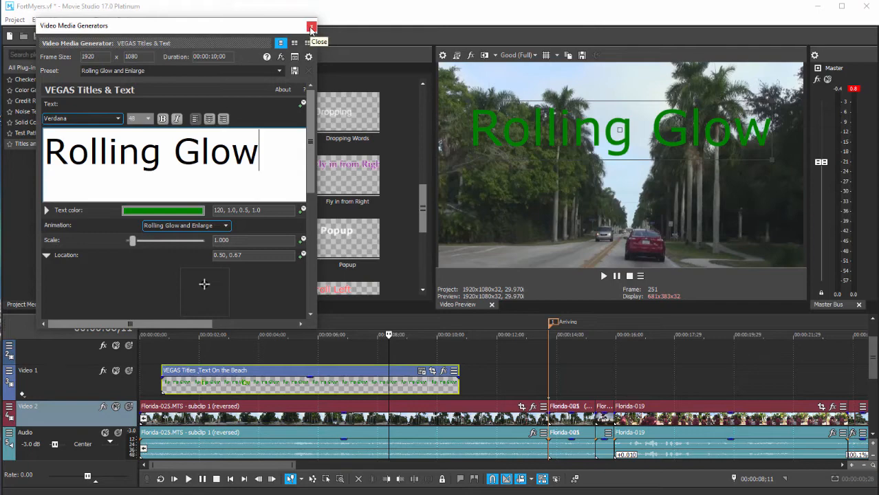
{"action": "left_click", "coordinate": [311, 26]}
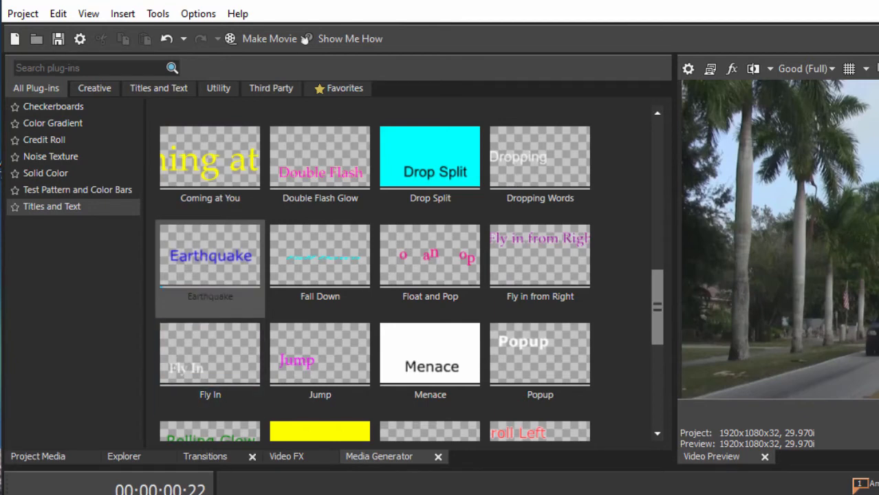
Add the Credit Roll preset Plain Scrolling on Black to the timeline
{"action": "left_click", "coordinate": [210, 268]}
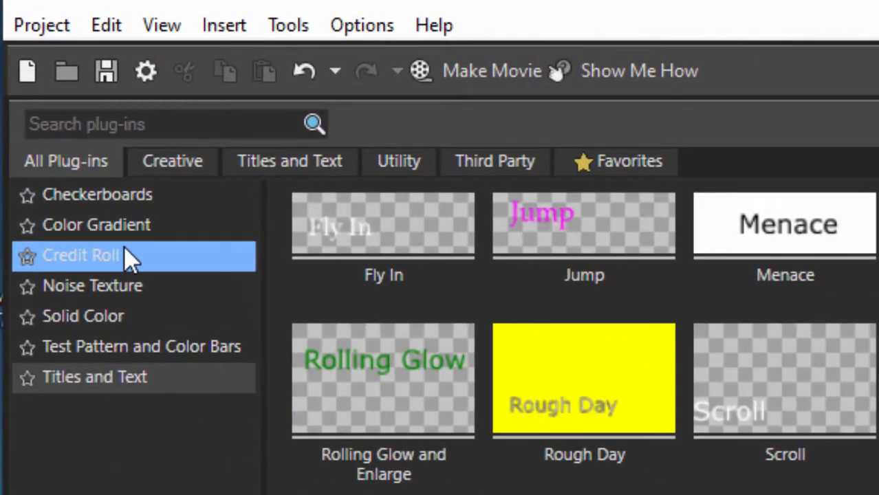
{"action": "left_click", "coordinate": [80, 255]}
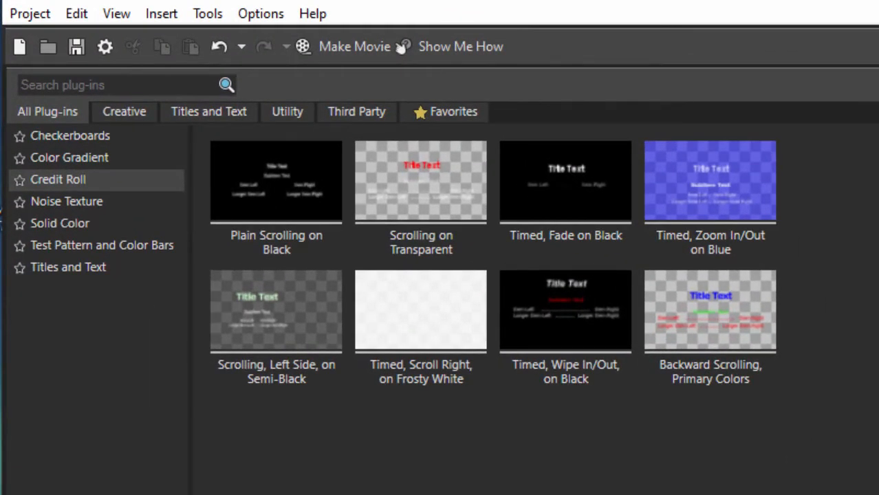
{"action": "left_click", "coordinate": [421, 181]}
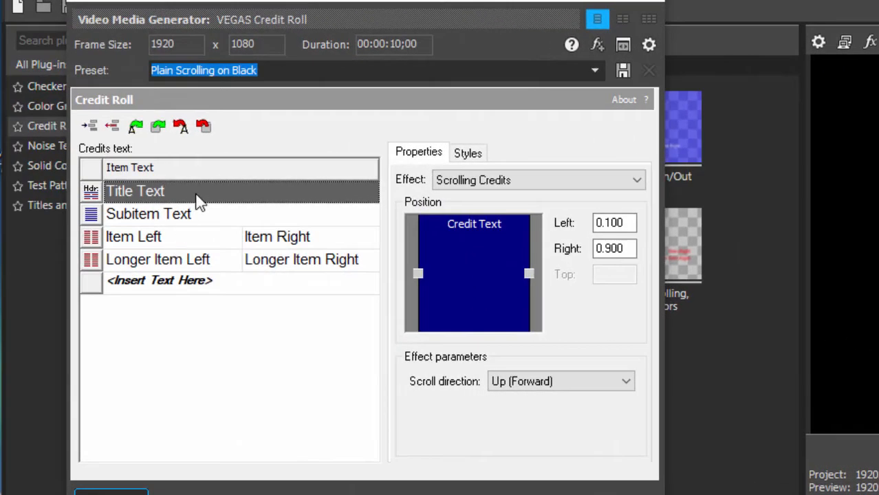
Set the credit roll heading to 'On the Beach' and the subheading to 'My Movie'
{"action": "left_click", "coordinate": [158, 192]}
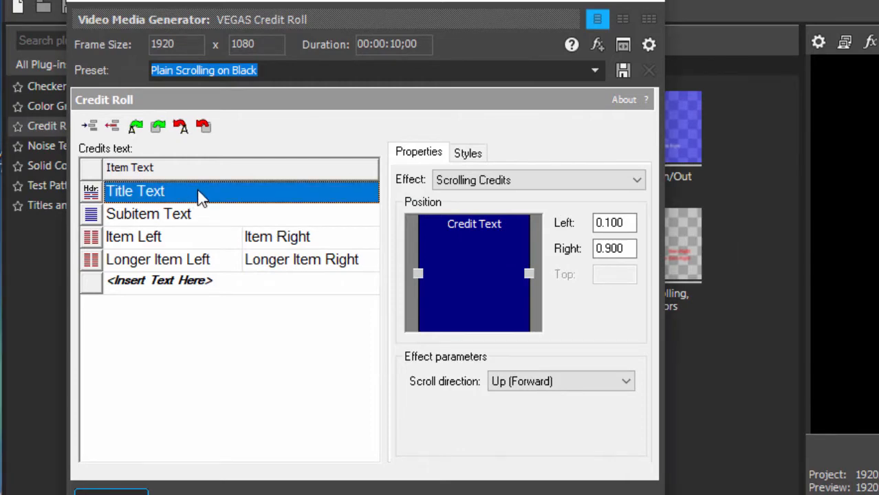
{"action": "type", "text": "On the Beach"}
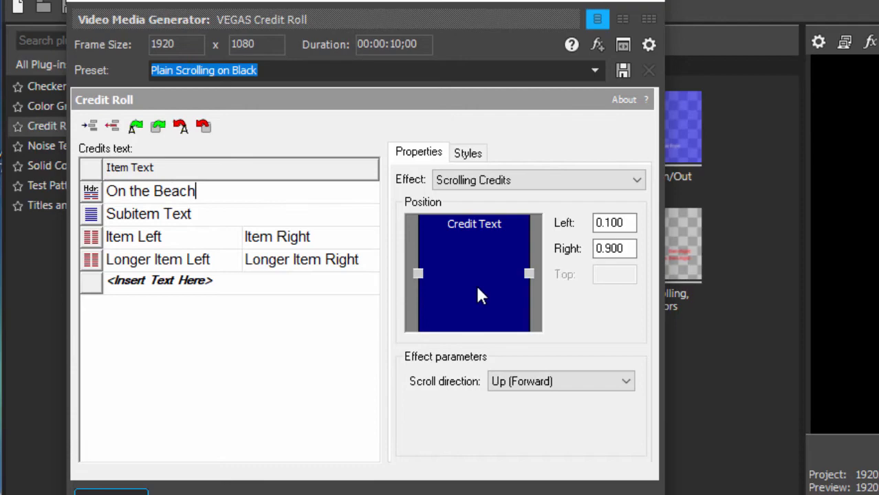
{"action": "type", "text": "My Movie"}
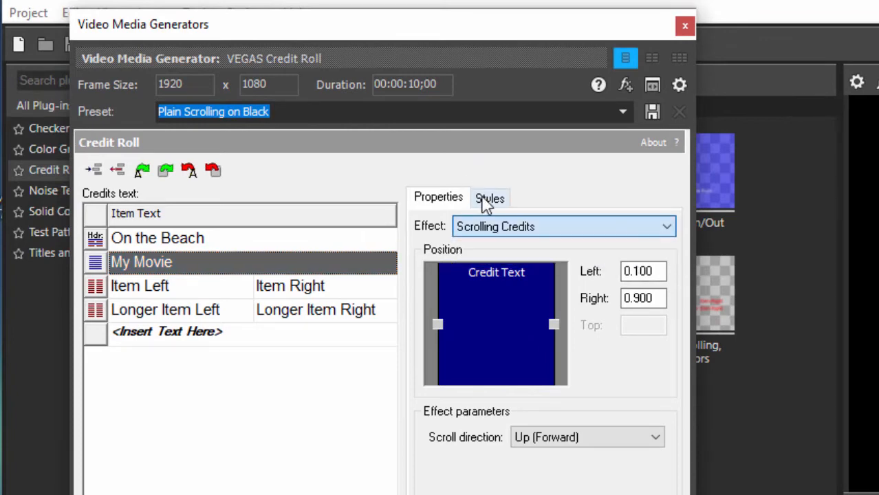
Insert two blank Dual Item rows after the last credit line
{"action": "left_click", "coordinate": [490, 198]}
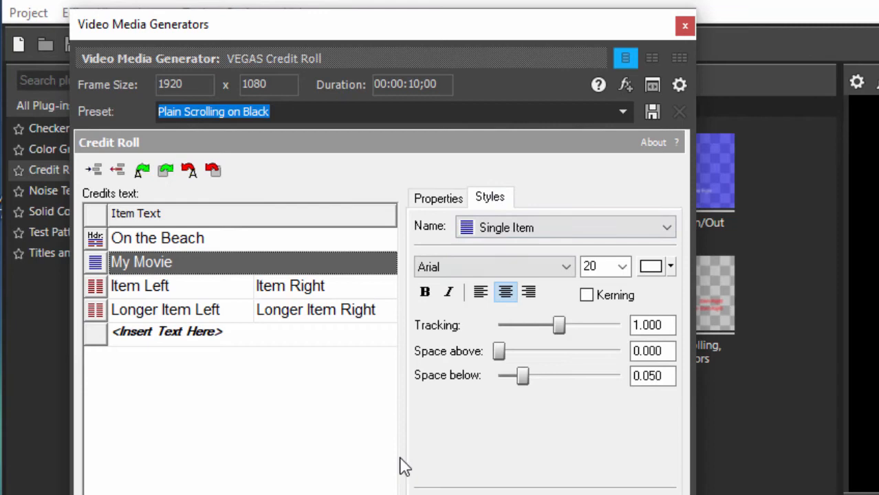
{"action": "left_click", "coordinate": [157, 238]}
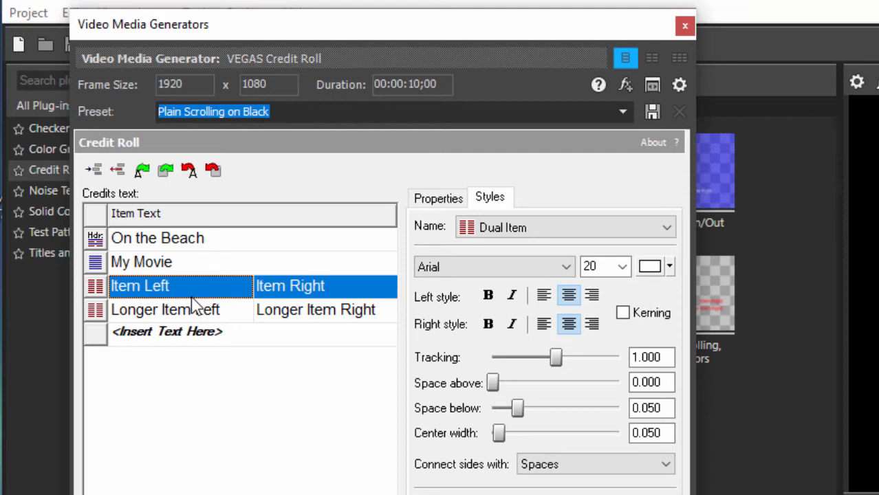
{"action": "mouse_move", "coordinate": [210, 375]}
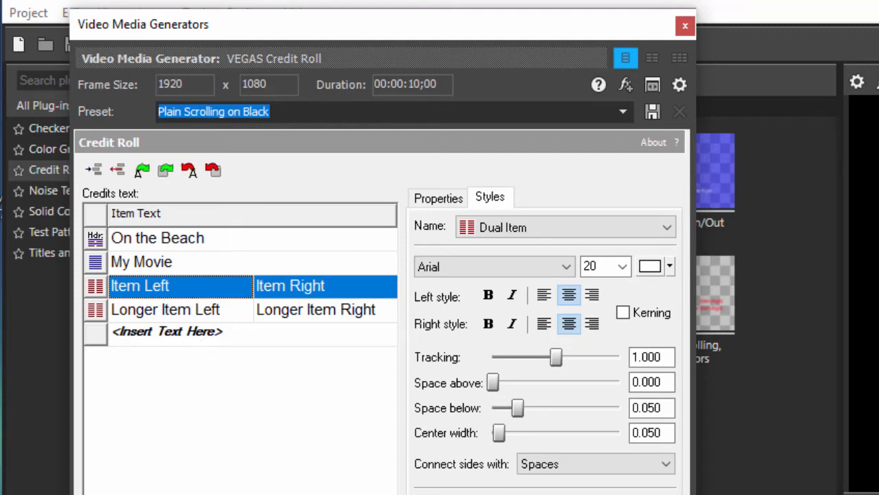
{"action": "mouse_move", "coordinate": [173, 378]}
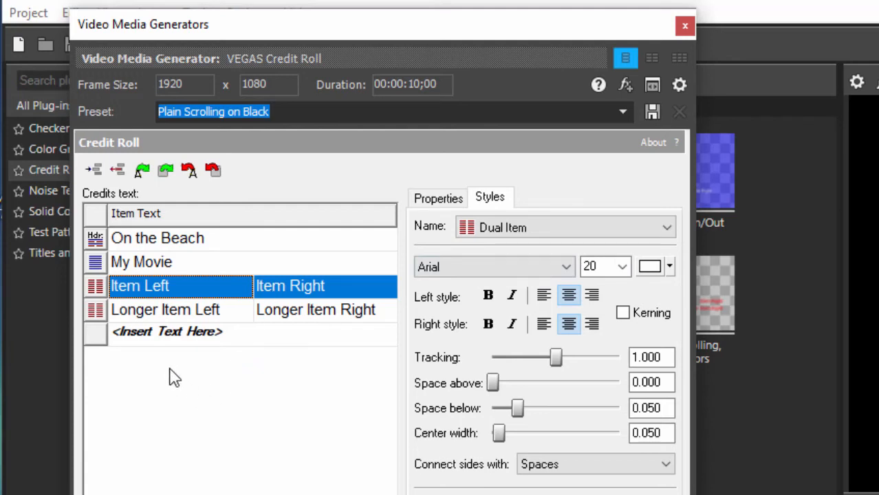
{"action": "left_click", "coordinate": [165, 331]}
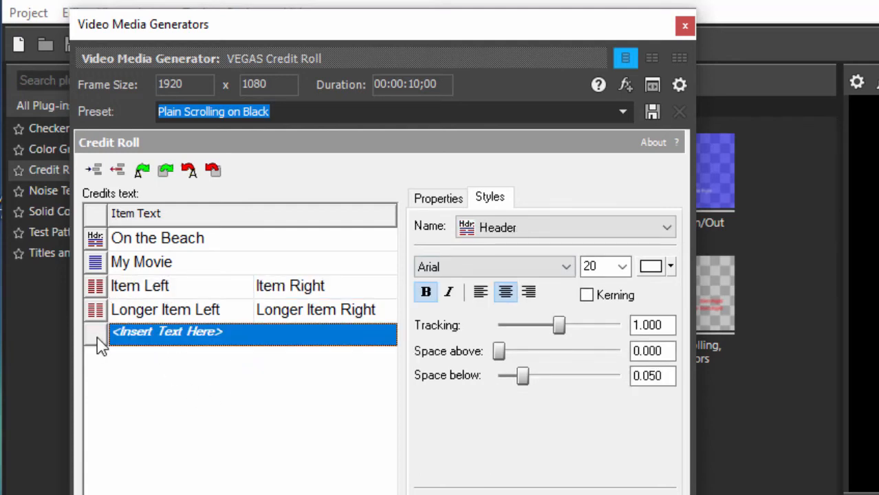
{"action": "left_click", "coordinate": [95, 333]}
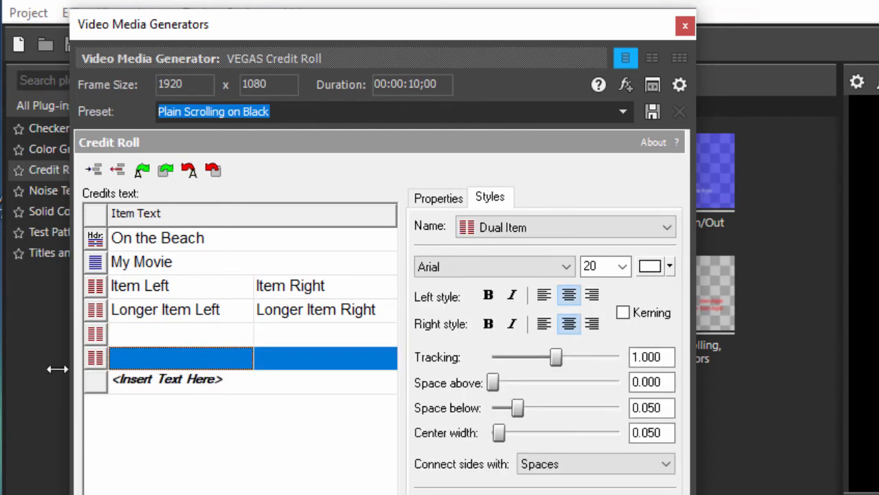
{"action": "left_click", "coordinate": [168, 379]}
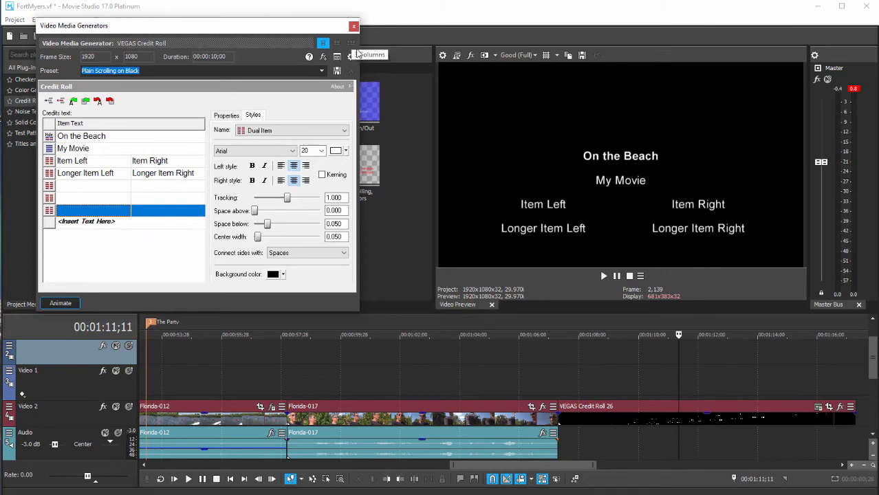
Close the Video Media Generators window, keeping the credit roll clip
{"action": "left_click", "coordinate": [353, 26]}
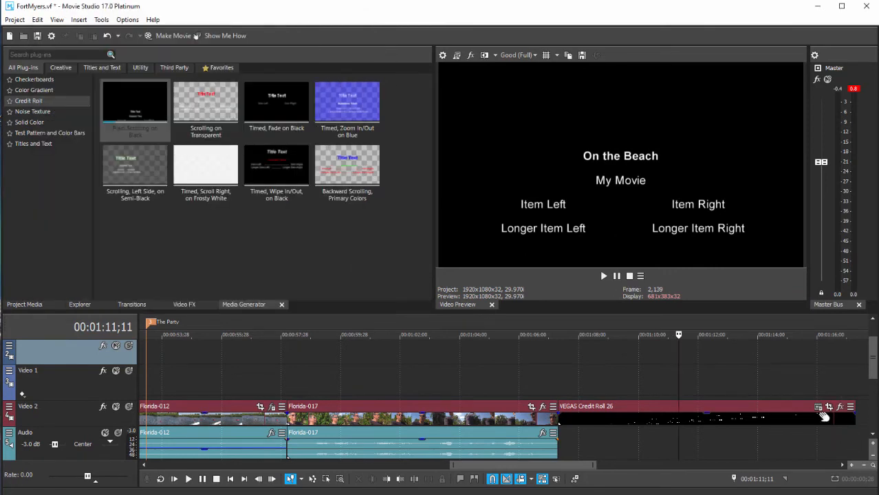